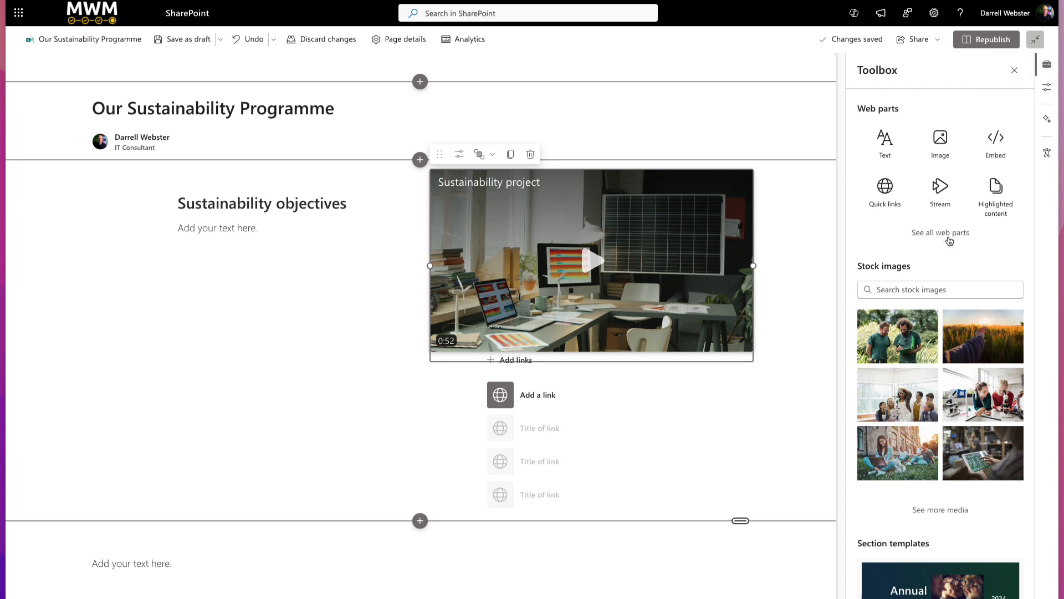
- Add a People web part below the 'Sustainability objectives' heading in the left column
click(940, 232)
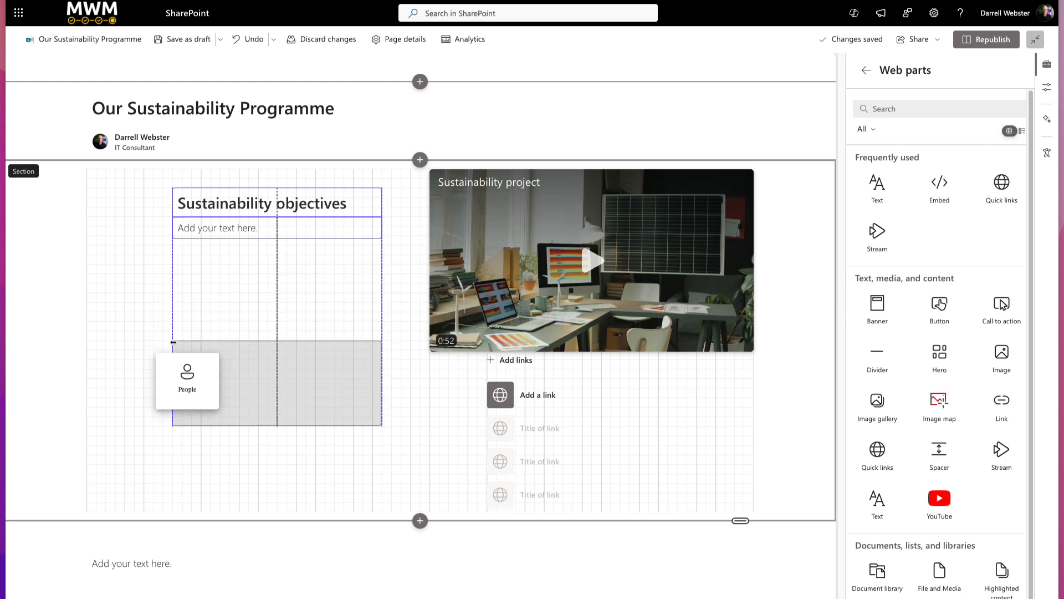
click(187, 380)
text(Pr)
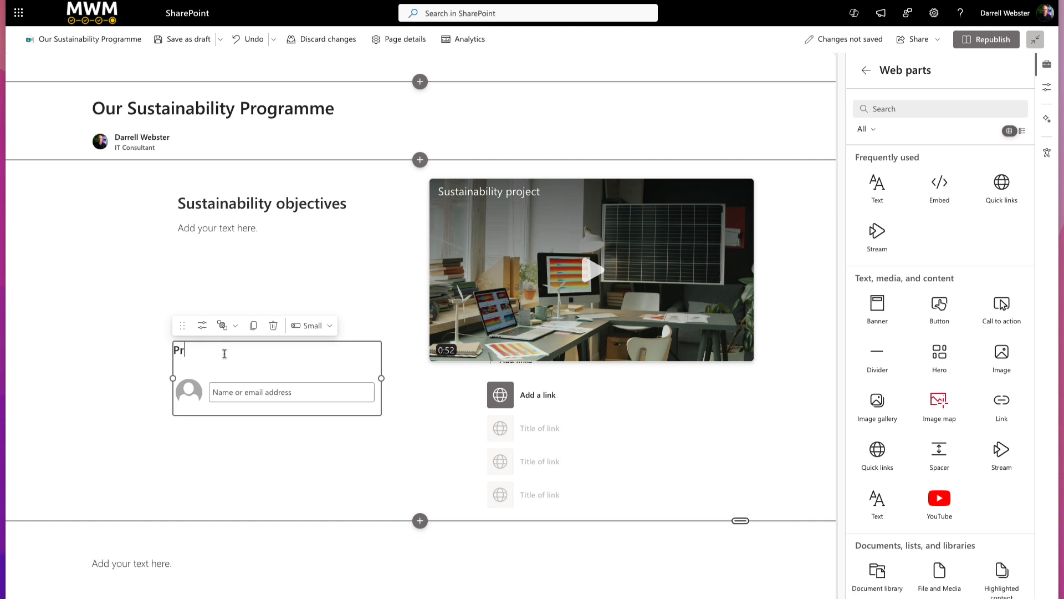
- Title the web part 'Programme lead', add Darrell Webster (IT Consultant), and show the card in Medium layout
text(ogramme le)
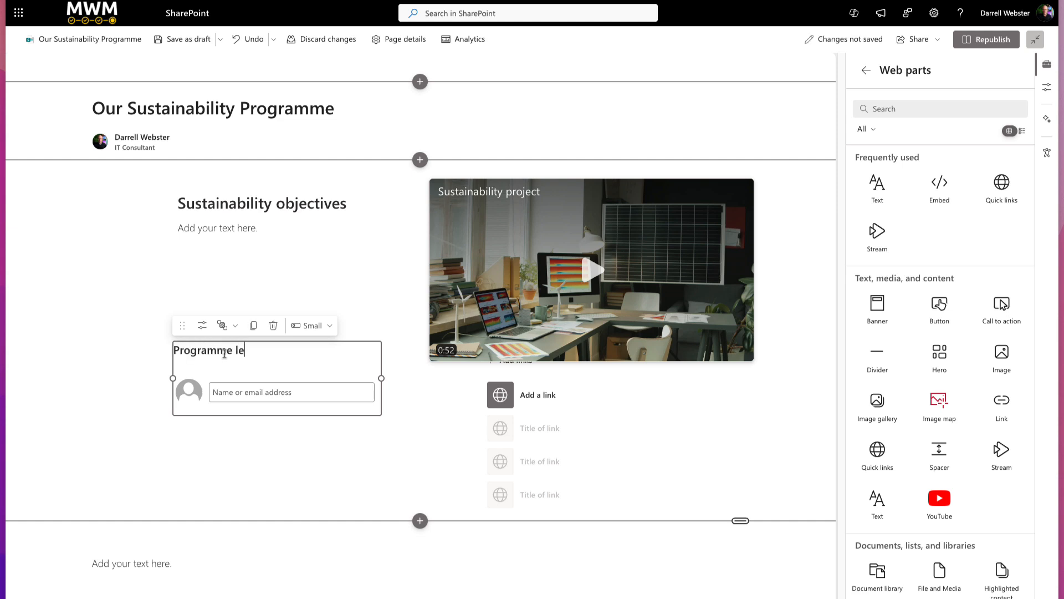
text(d)
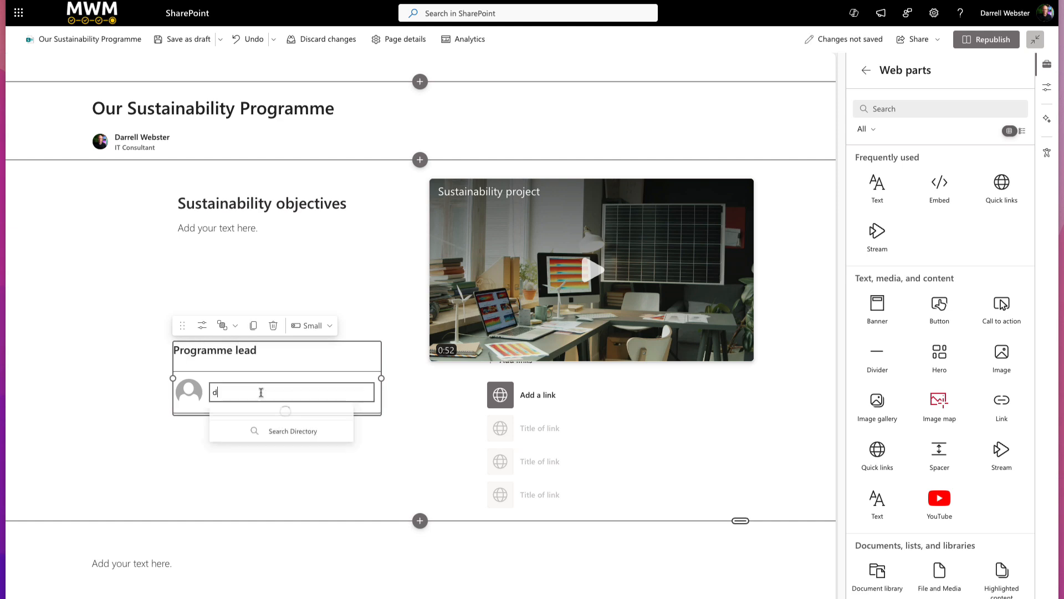
text(arr)
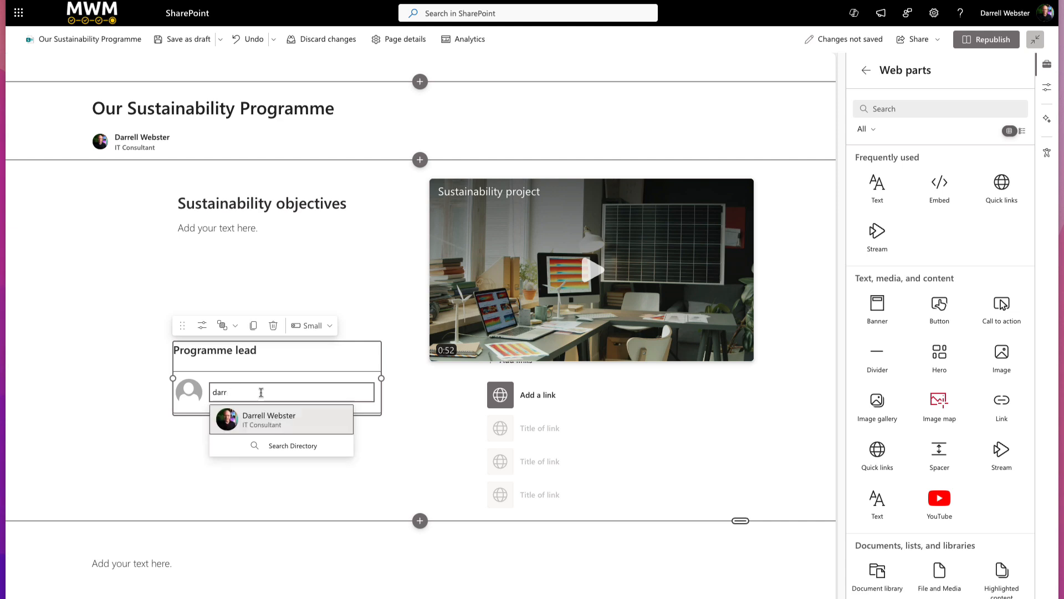
click(269, 419)
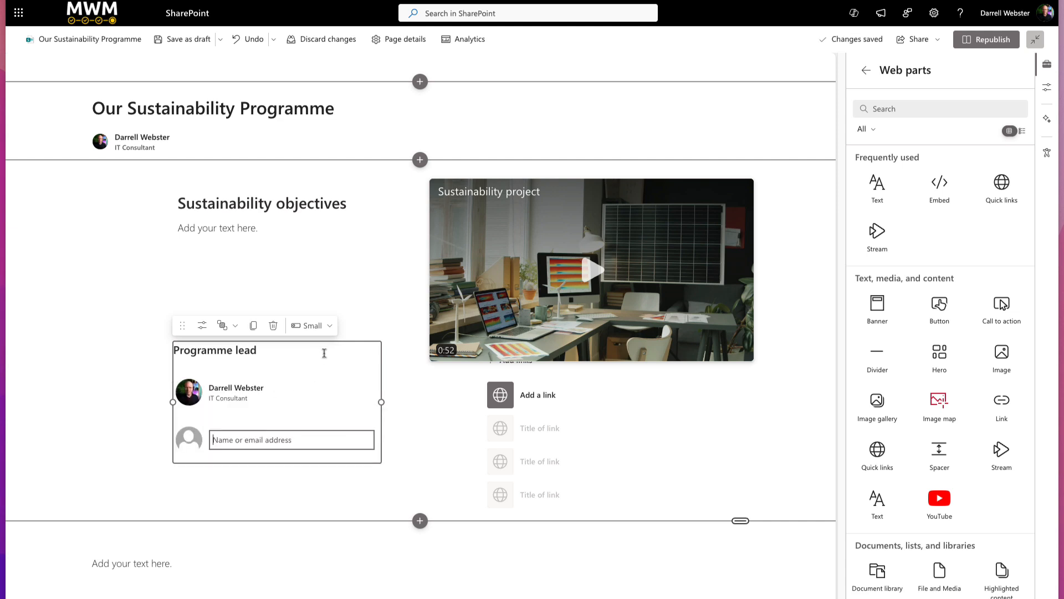
click(311, 325)
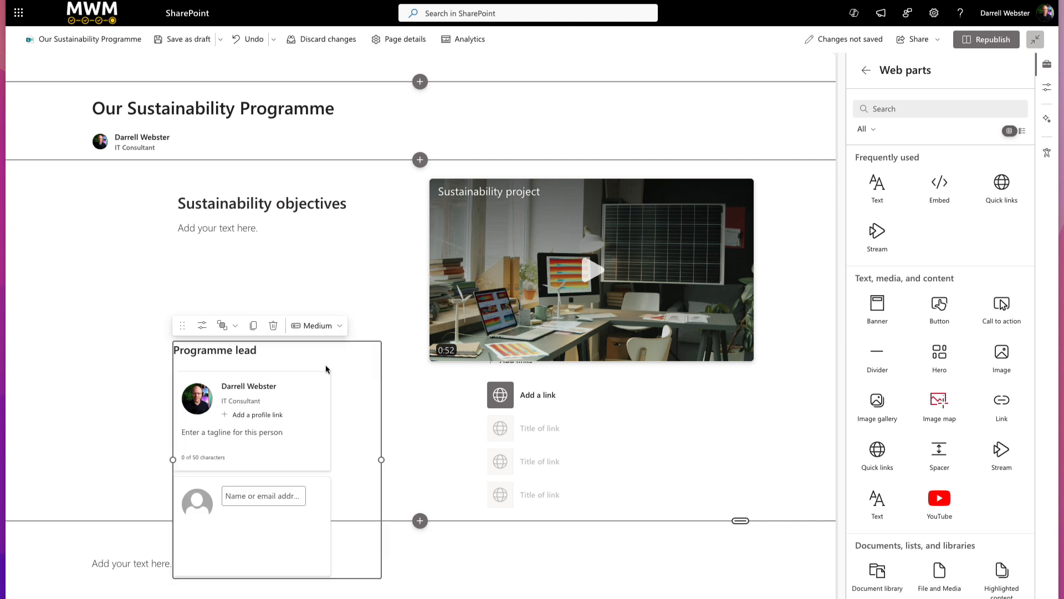